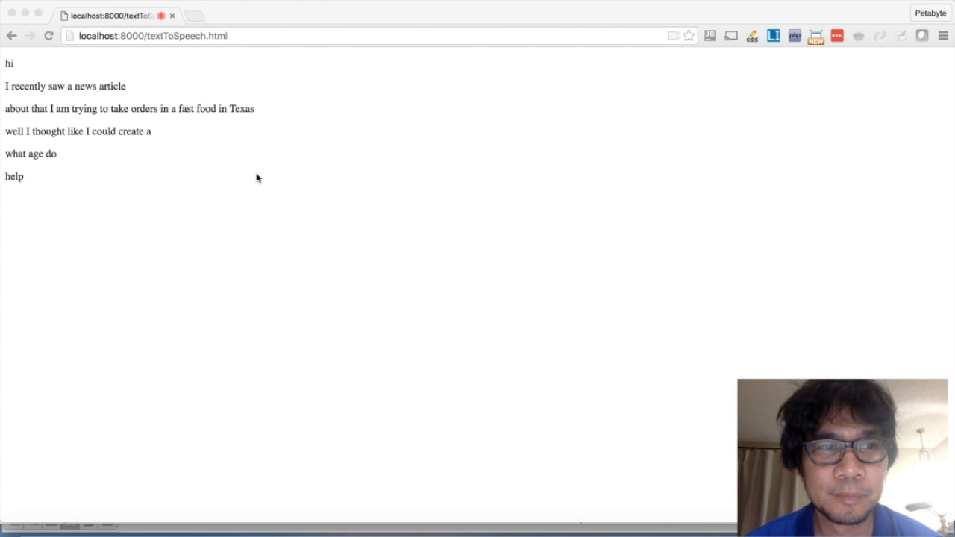
{"action": "type", "text": "a web page to help"}
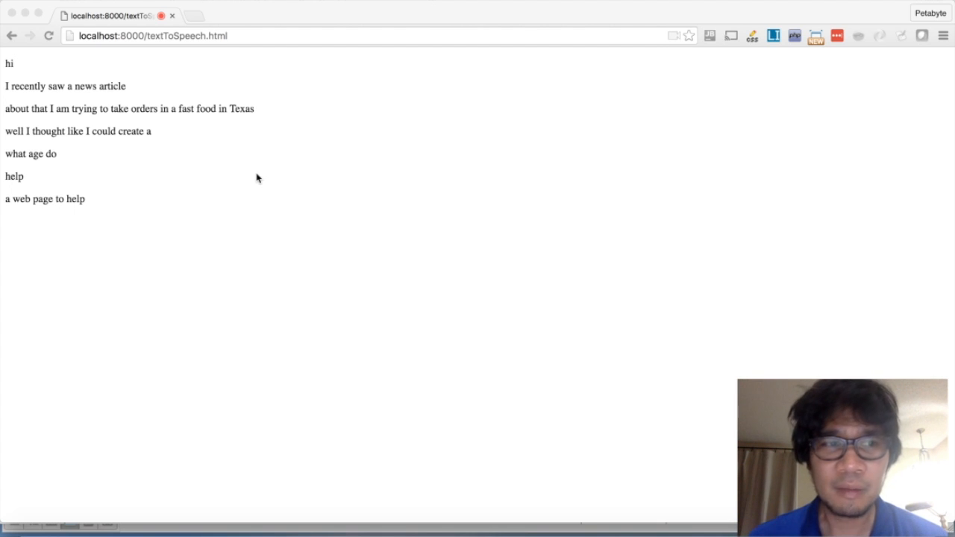
{"action": "type", "text": "and just like this"}
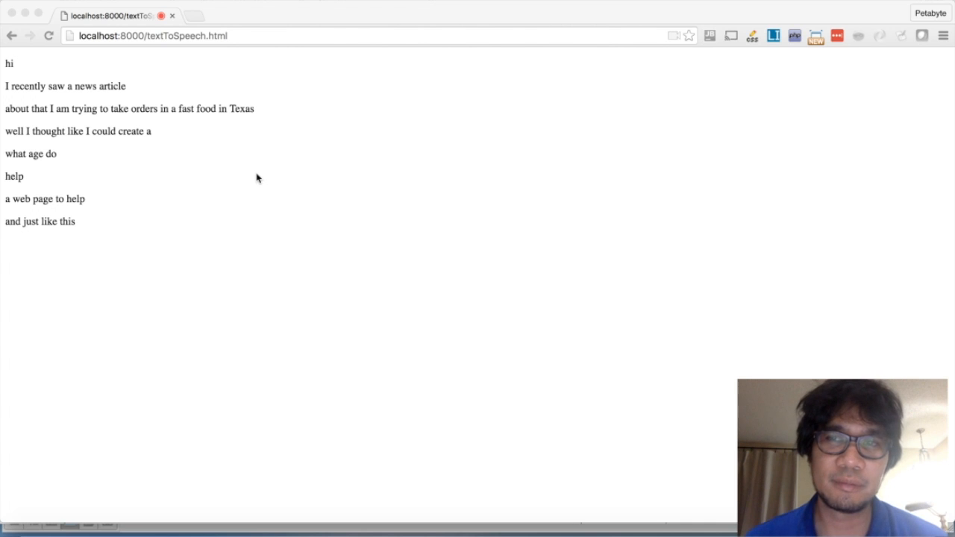
{"action": "type", "text": "I know the technology exists"}
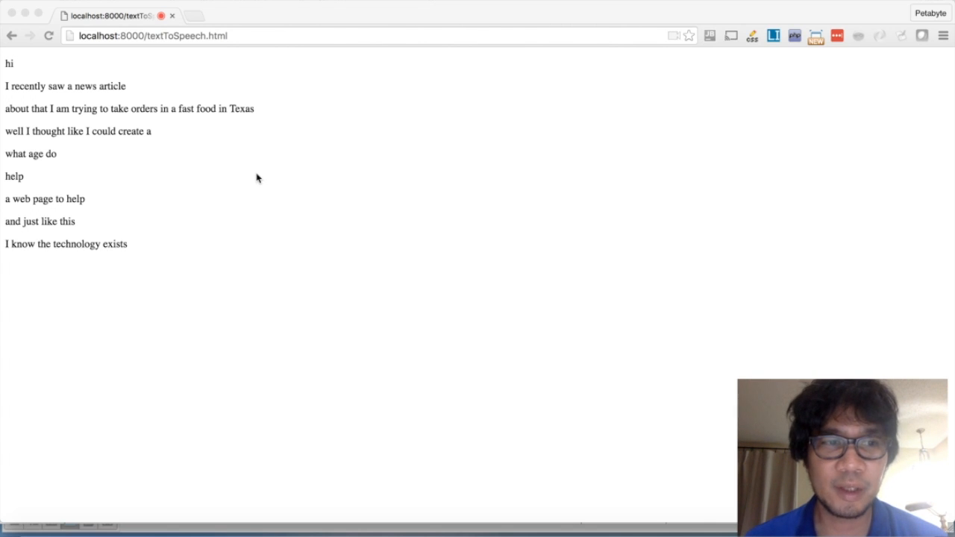